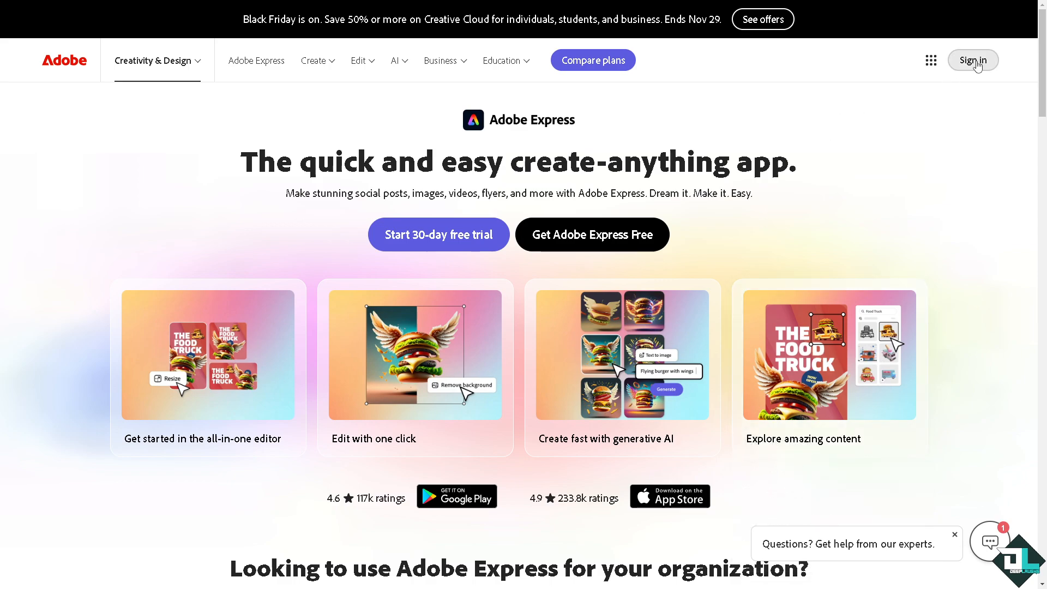
{"action": "mouse_move", "coordinate": [763, 209]}
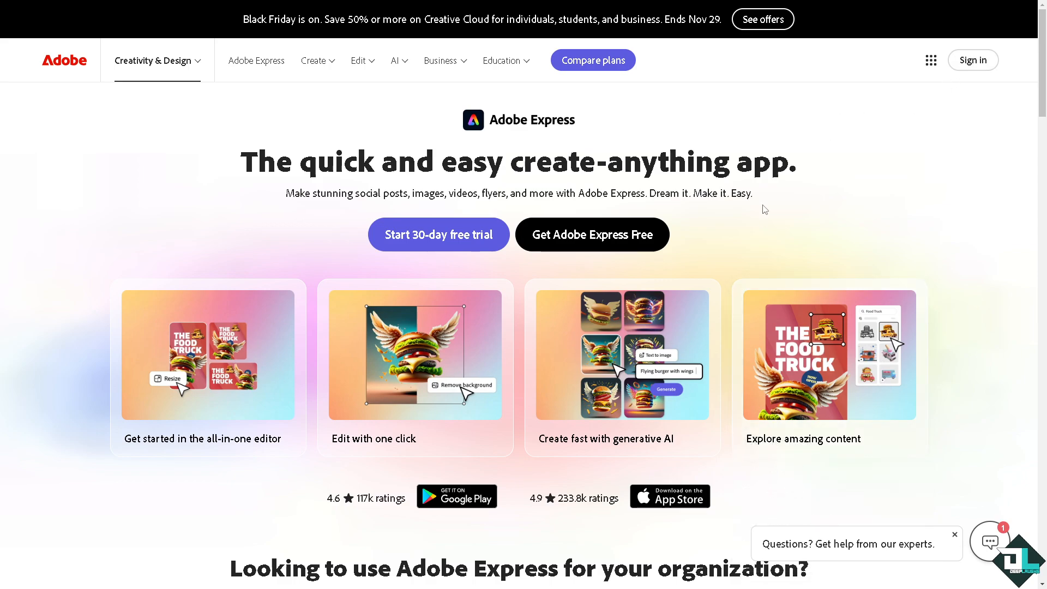
{"action": "mouse_move", "coordinate": [675, 267]}
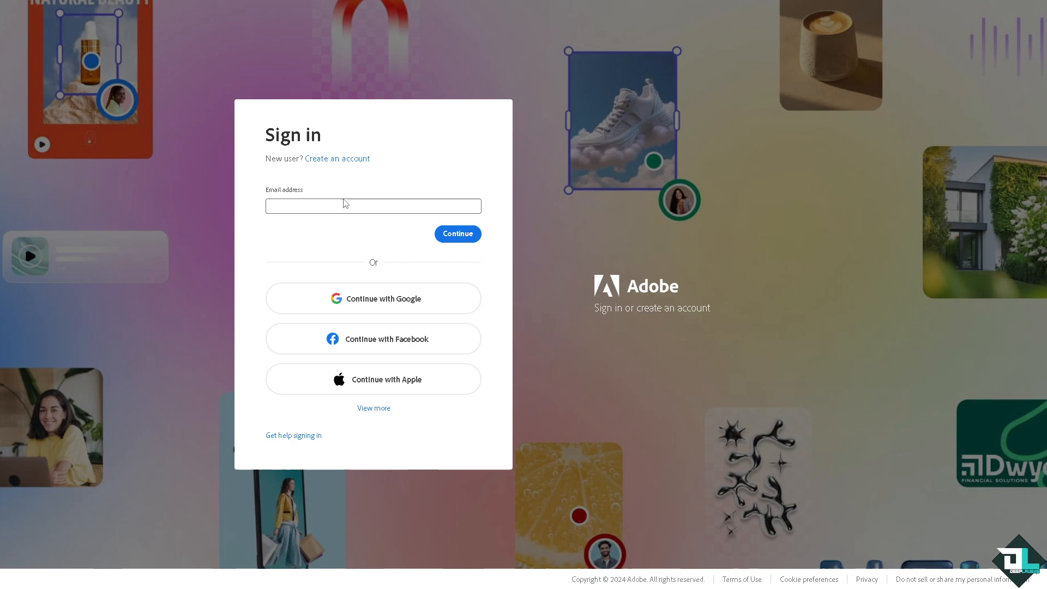
{"action": "left_click", "coordinate": [337, 158]}
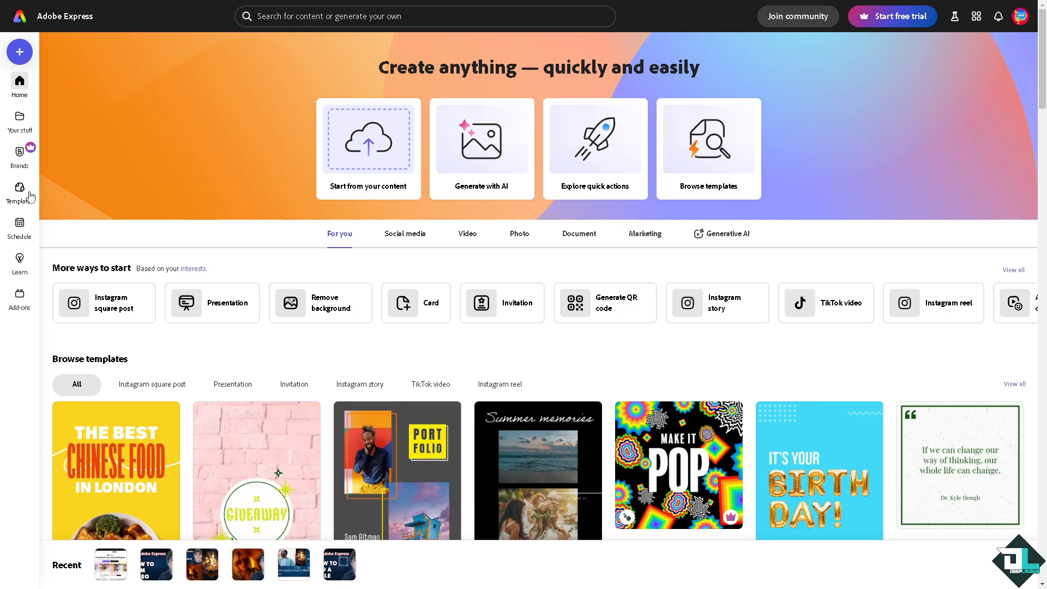
{"action": "mouse_move", "coordinate": [568, 349]}
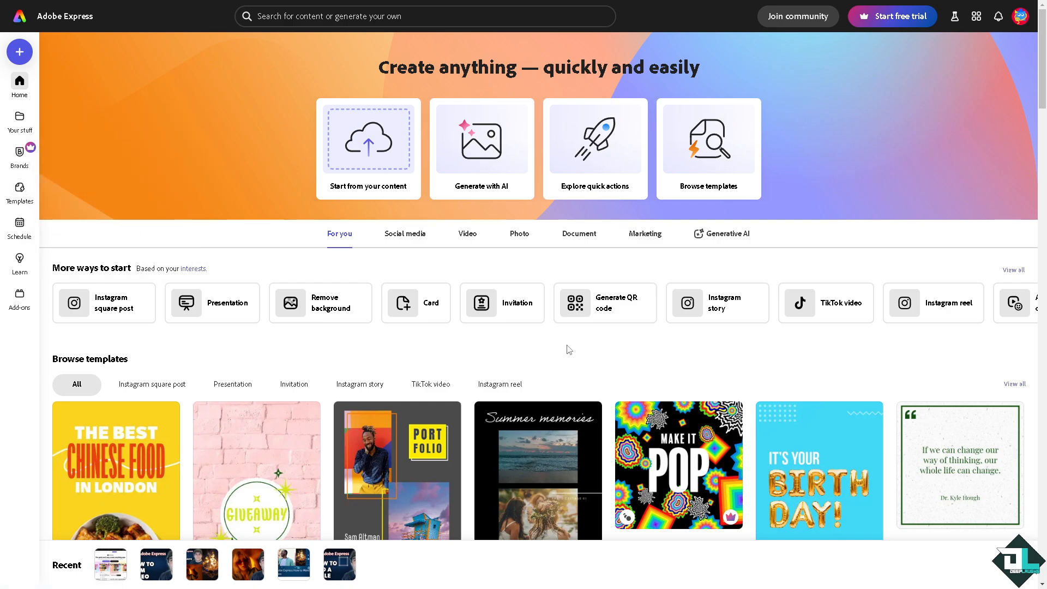
{"action": "mouse_move", "coordinate": [57, 193]}
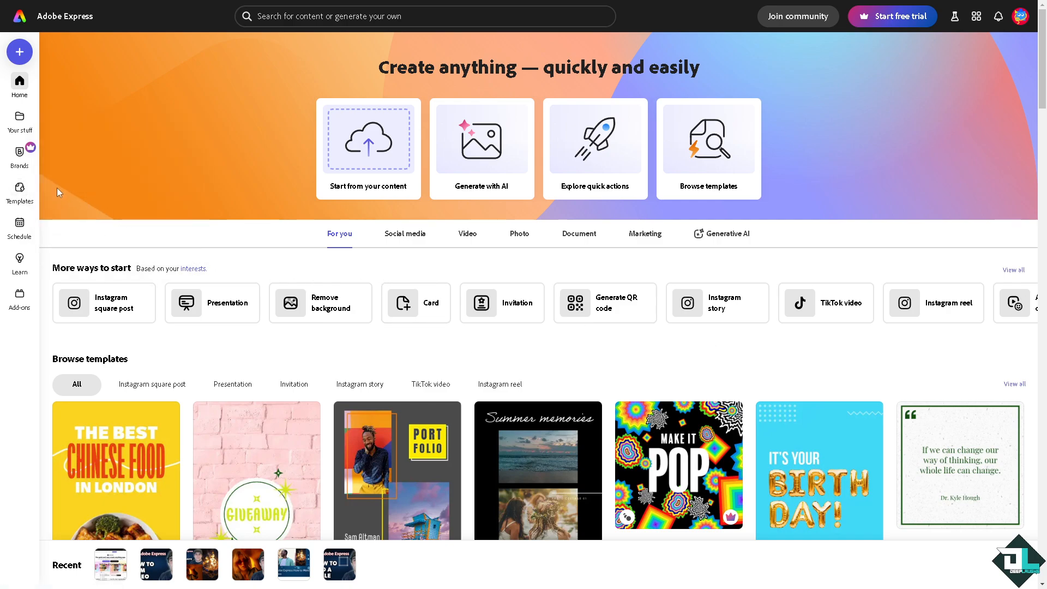
{"action": "mouse_move", "coordinate": [20, 189]}
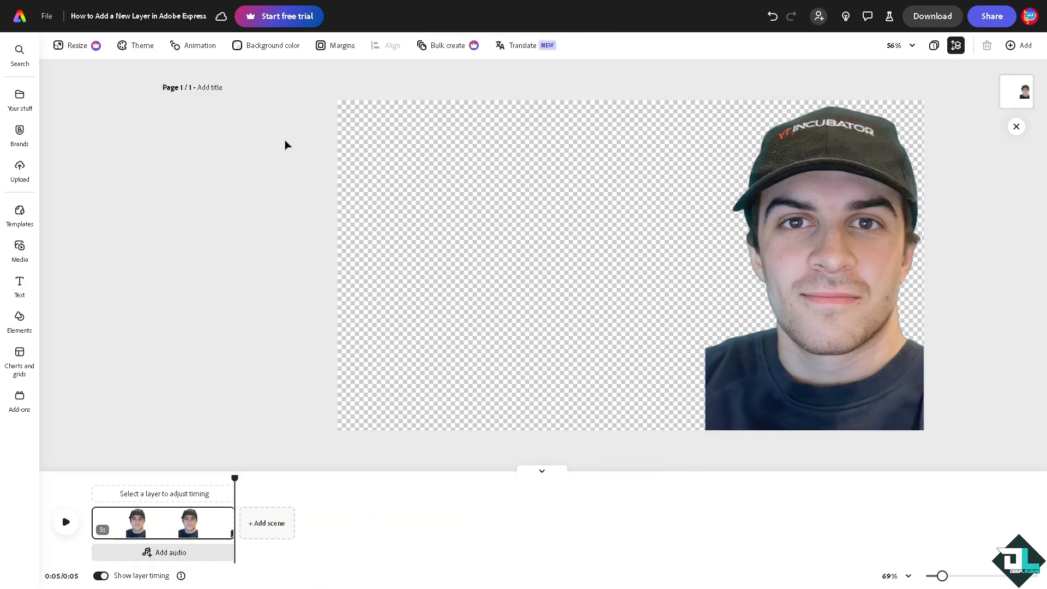
Select the cutout portrait and draft the comment 'LAYER 1' without submitting it.
{"action": "left_click", "coordinate": [813, 267]}
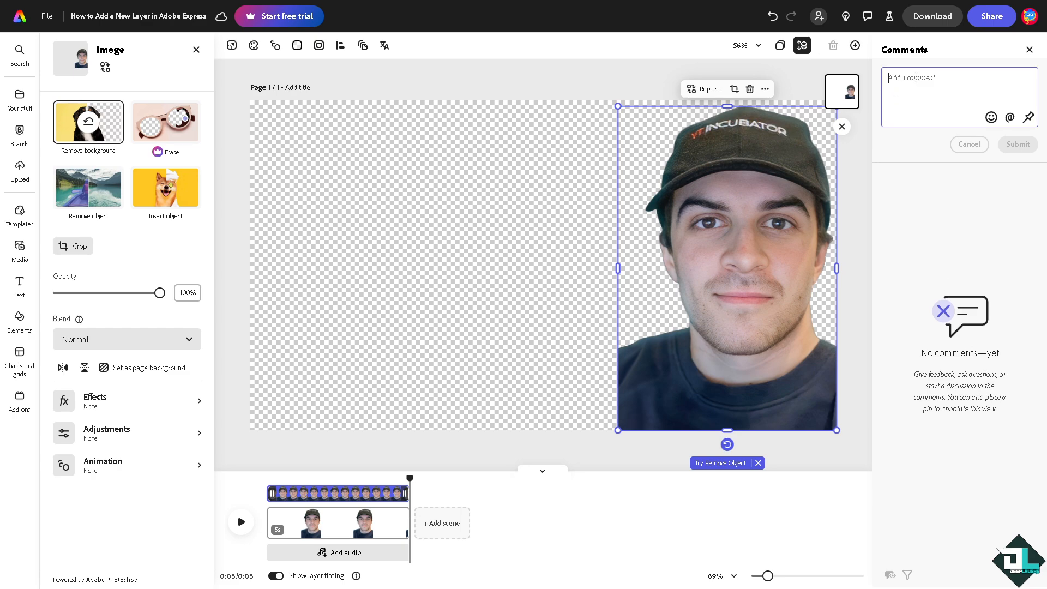
{"action": "type", "text": "LAYER"}
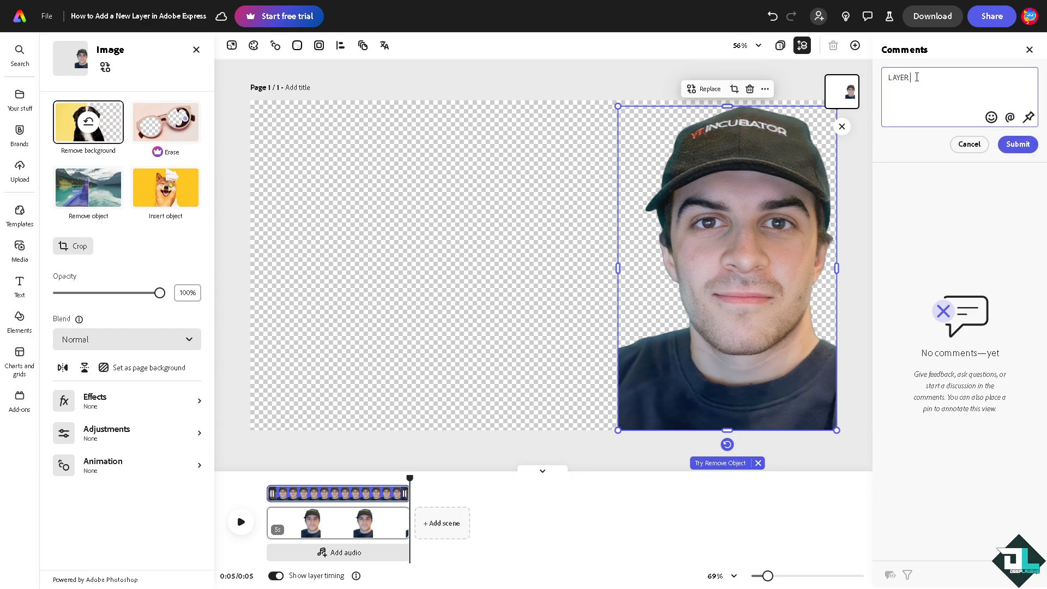
{"action": "type", "text": "1"}
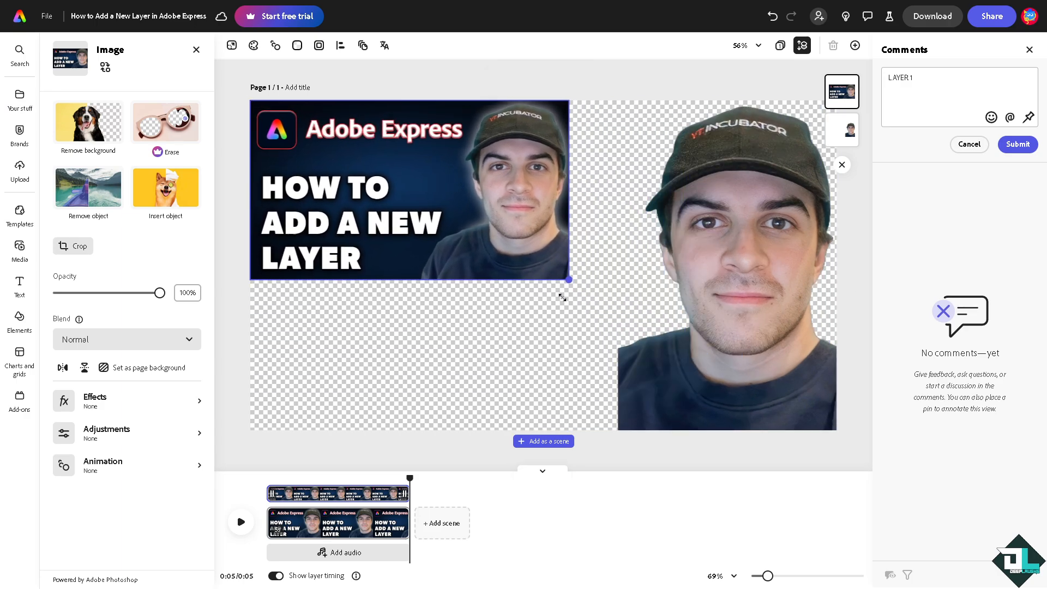
Enlarge the 'How to Add a New Layer' thumbnail, close Comments, and exit Crop unchanged.
{"action": "left_click", "coordinate": [401, 200]}
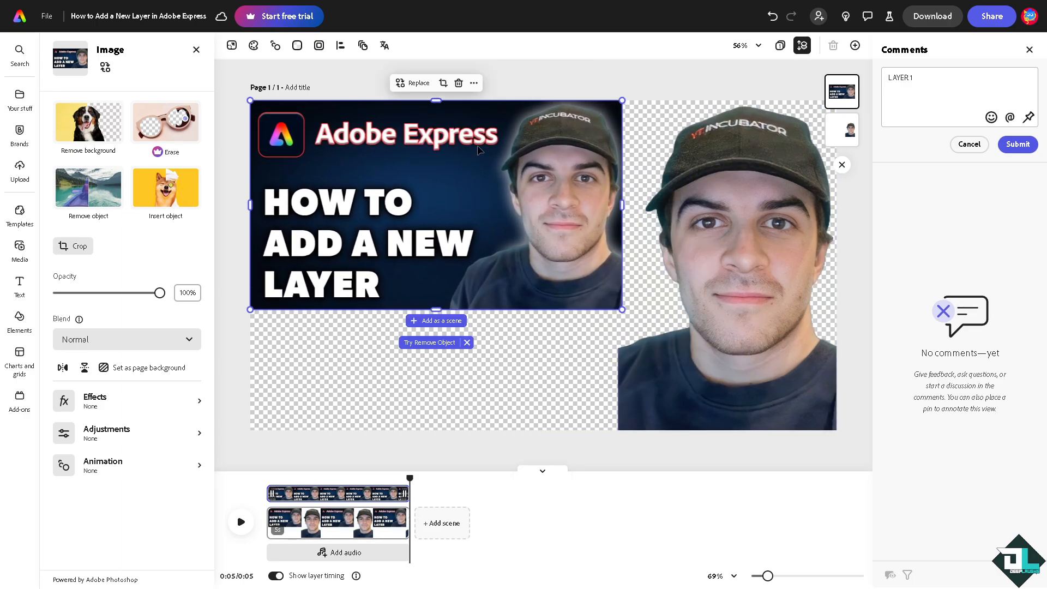
{"action": "left_click", "coordinate": [727, 268]}
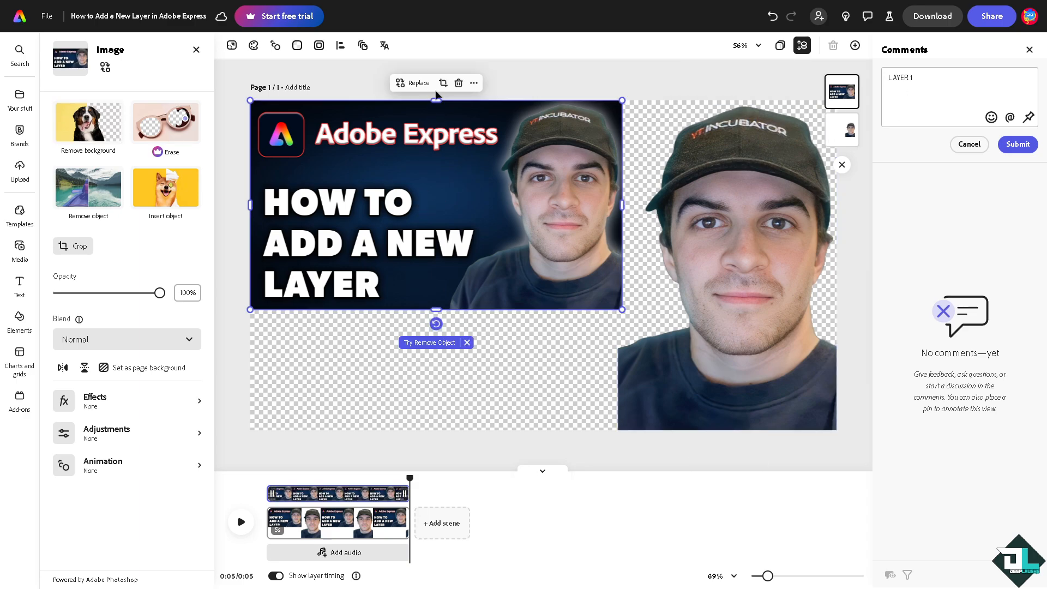
{"action": "left_click", "coordinate": [474, 83]}
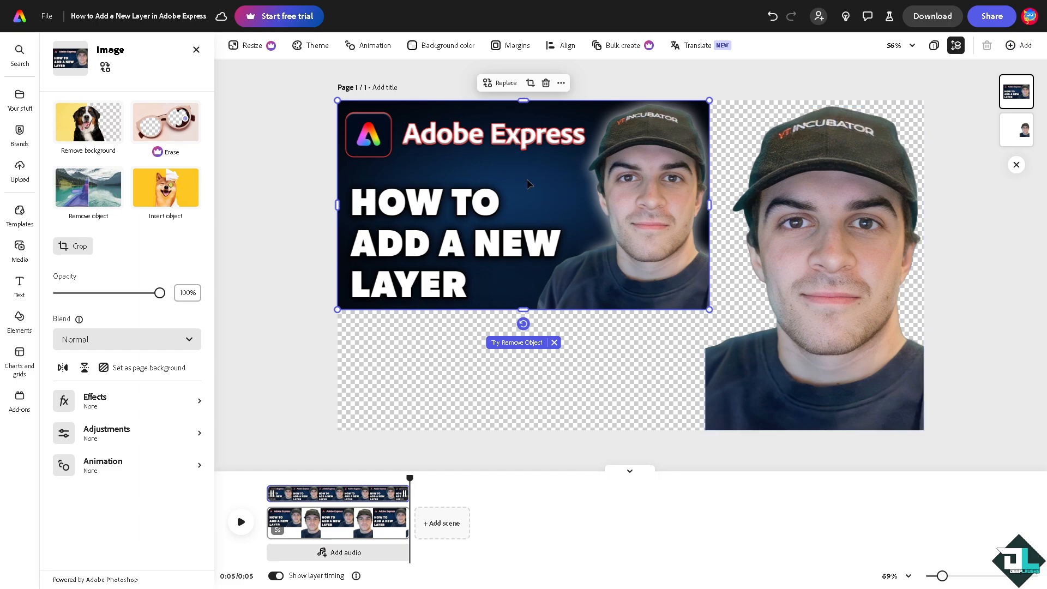
{"action": "left_click", "coordinate": [72, 246]}
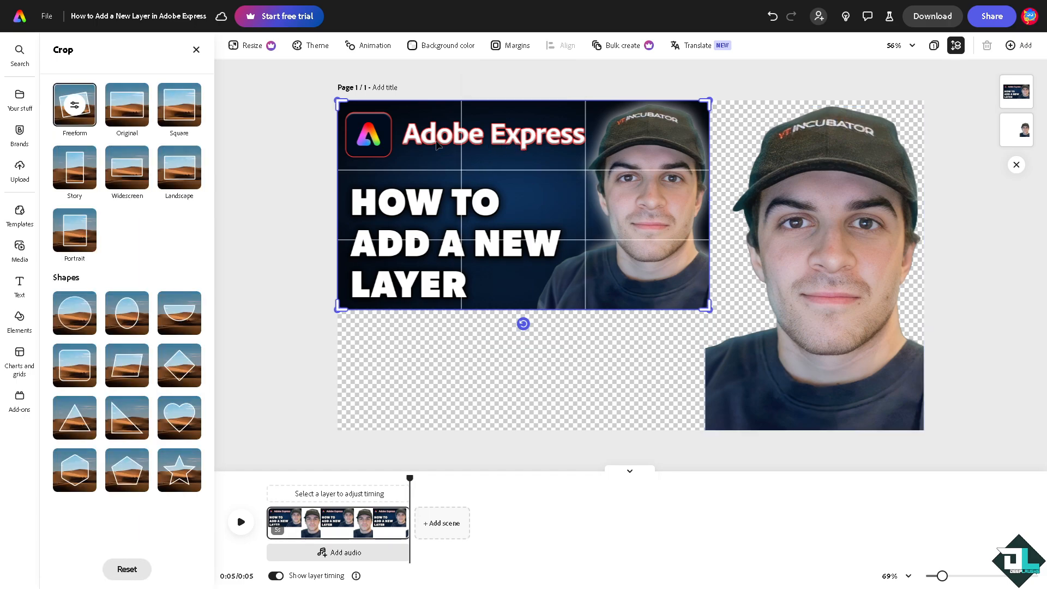
{"action": "left_click", "coordinate": [561, 83]}
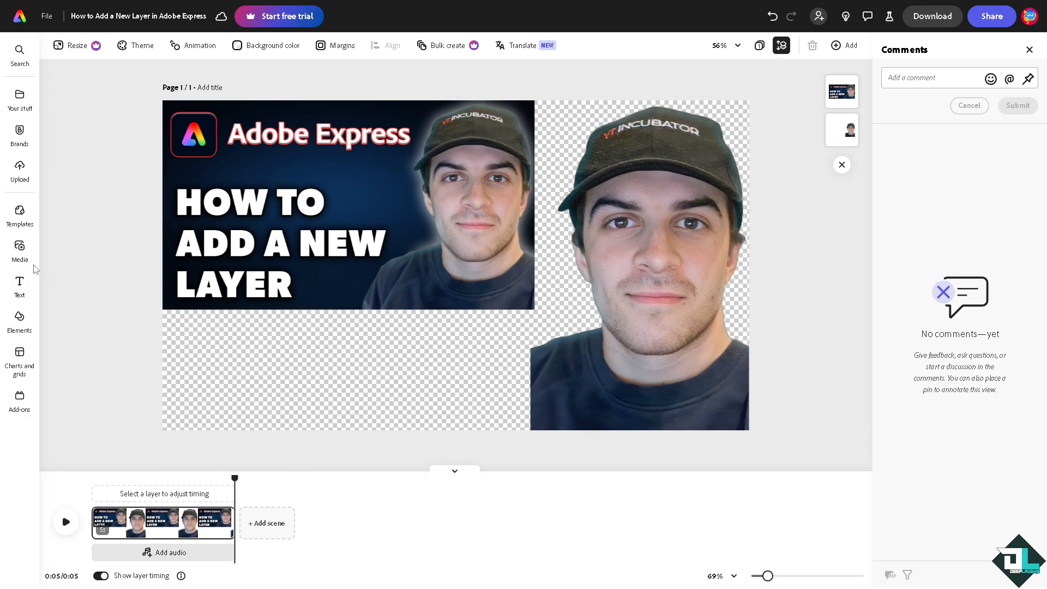
Add the woman-in-fire video from Media, enlarge it over the lower left, and send it backward.
{"action": "left_click", "coordinate": [20, 250]}
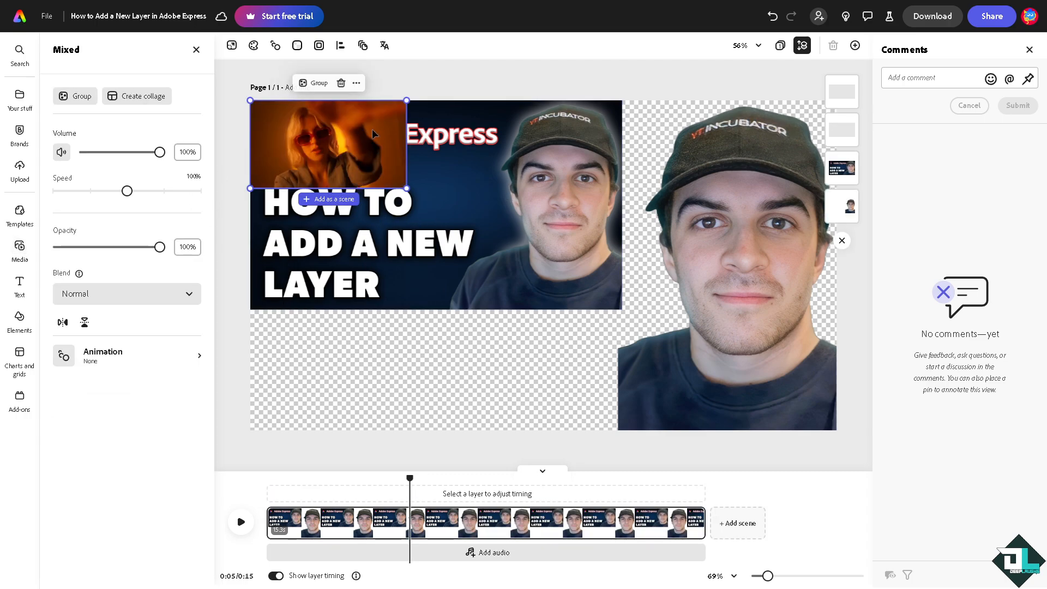
{"action": "left_click_drag", "start_coordinate": [327, 144], "coordinate": [328, 352]}
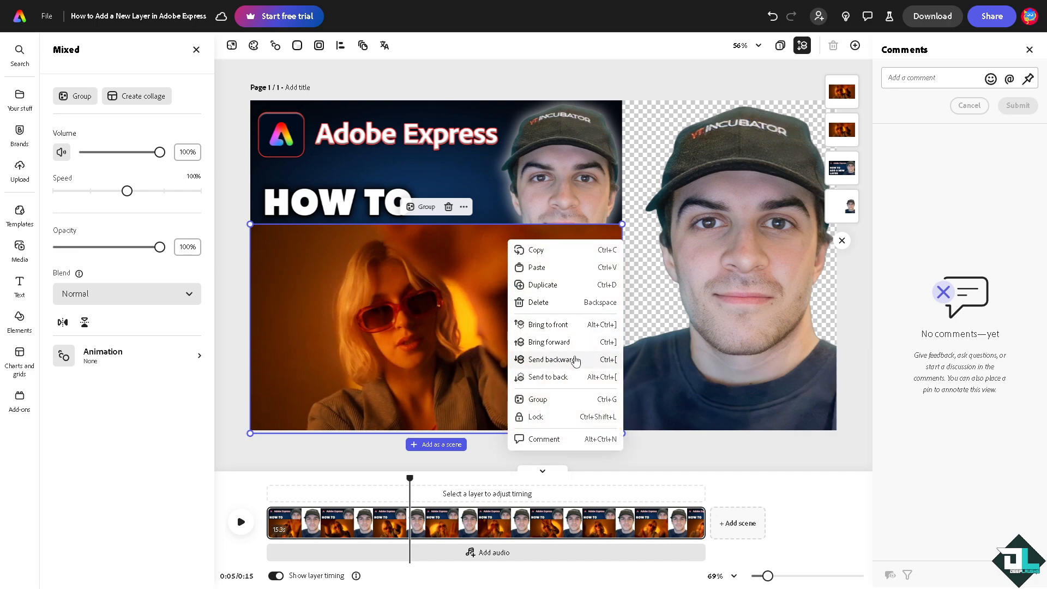
{"action": "left_click", "coordinate": [550, 359]}
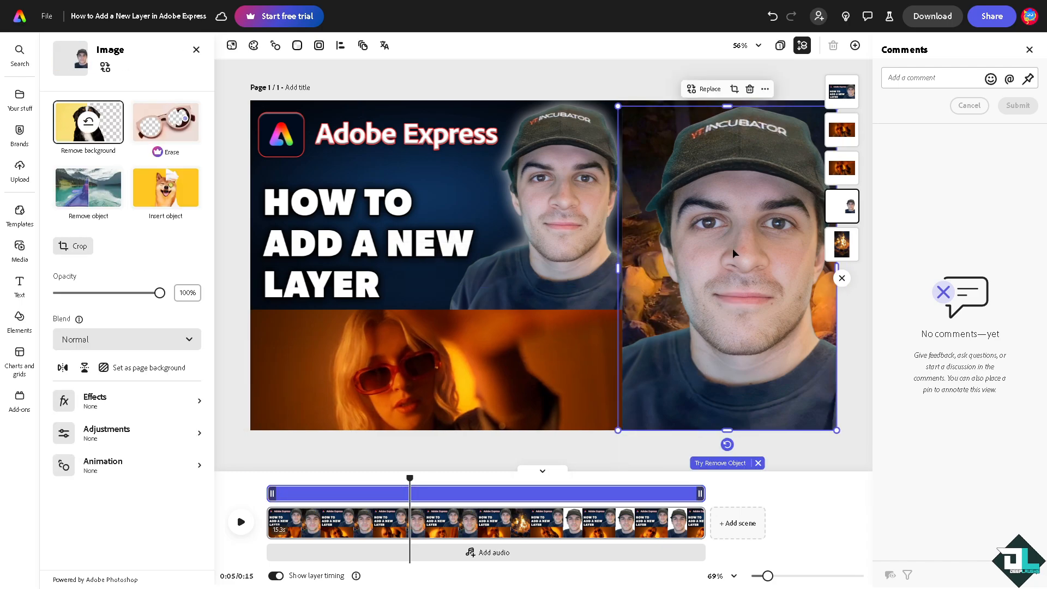
Bring the cutout portrait to the front via Arrange.
{"action": "right_click", "coordinate": [735, 253]}
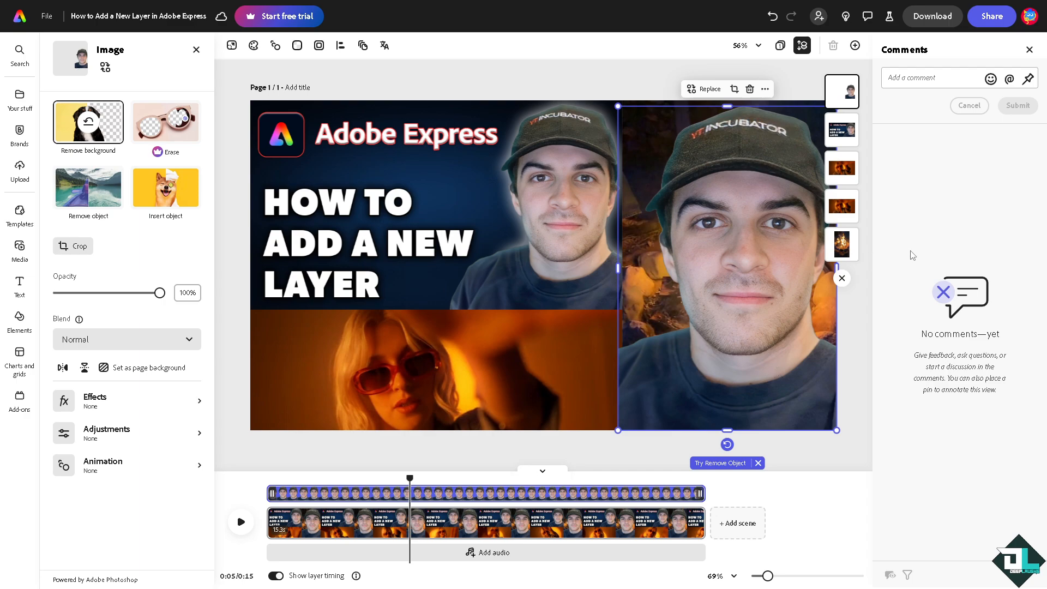
{"action": "mouse_move", "coordinate": [210, 122]}
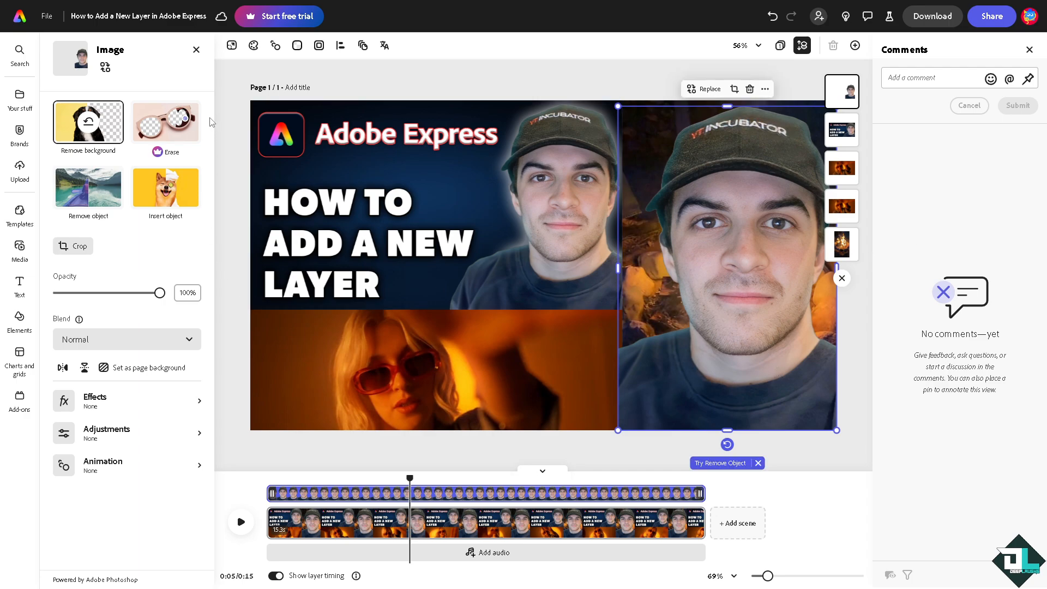
{"action": "mouse_move", "coordinate": [221, 86]}
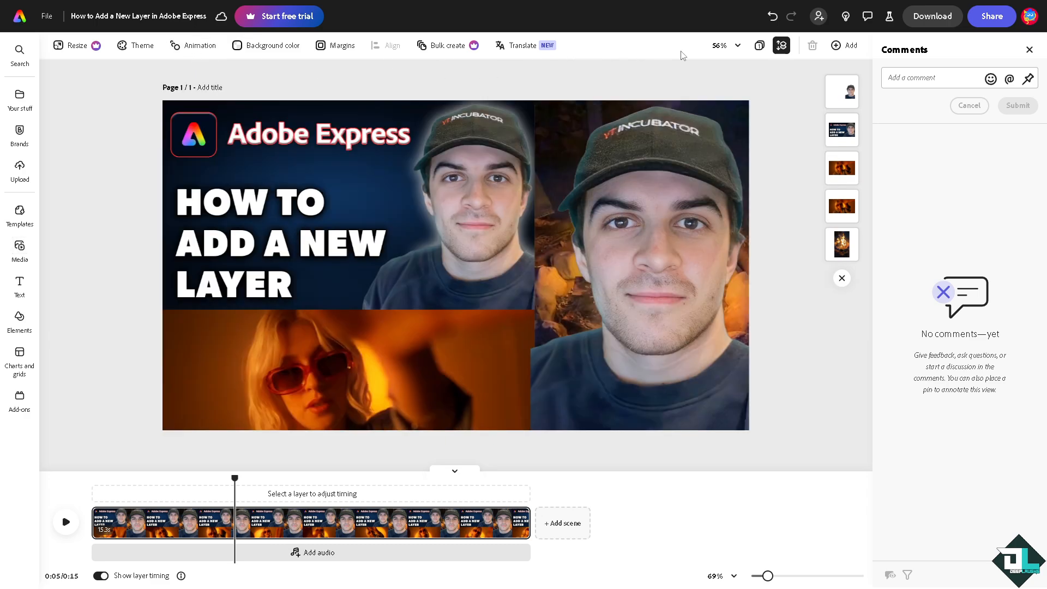
{"action": "mouse_move", "coordinate": [759, 45]}
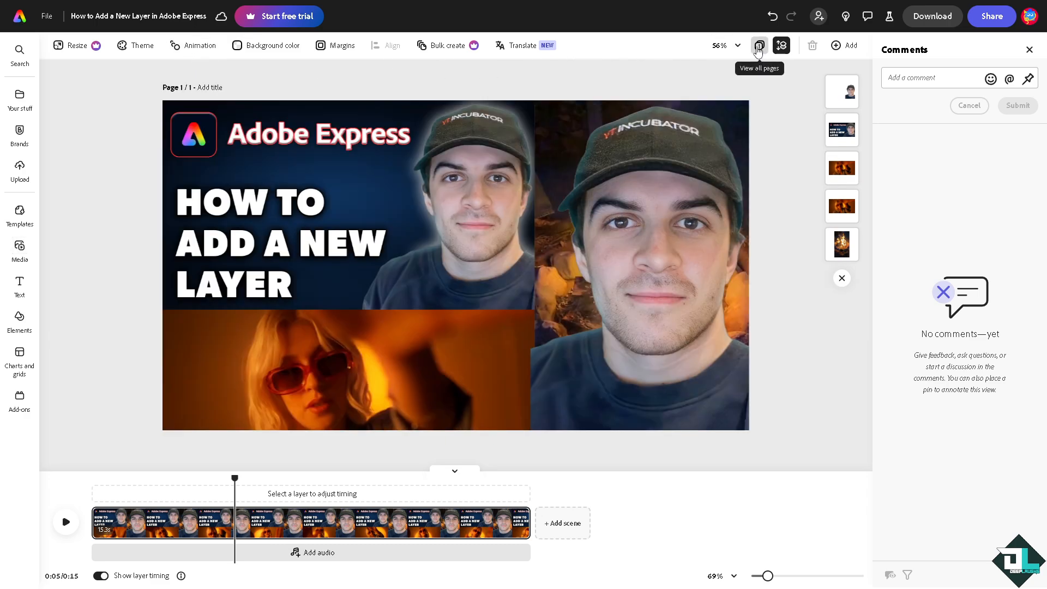
{"action": "mouse_move", "coordinate": [782, 45]}
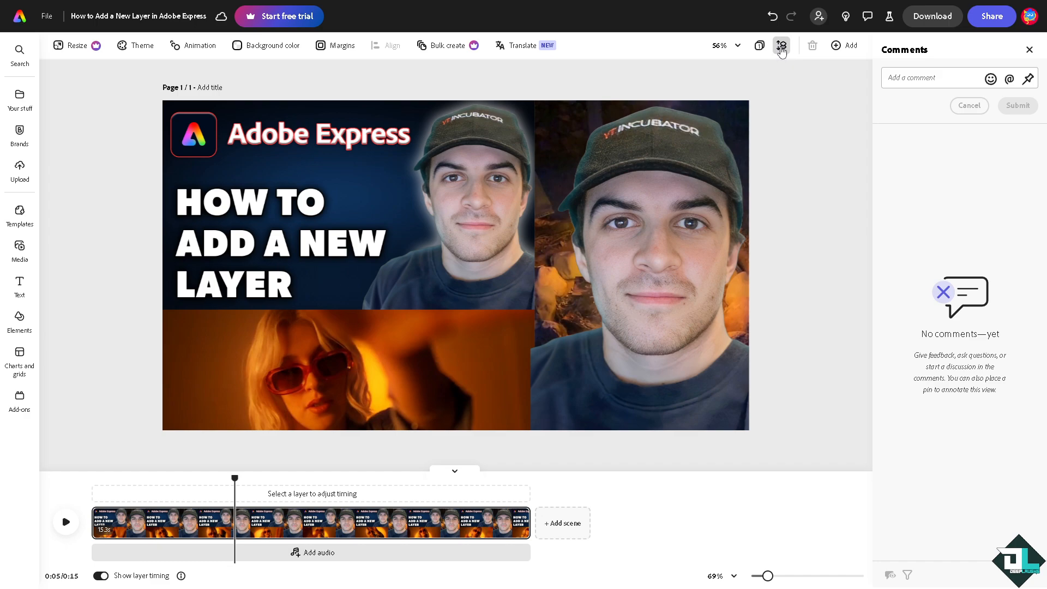
Select the thumbnail and fire layers in the Layers panel to lock them.
{"action": "left_click", "coordinate": [781, 45]}
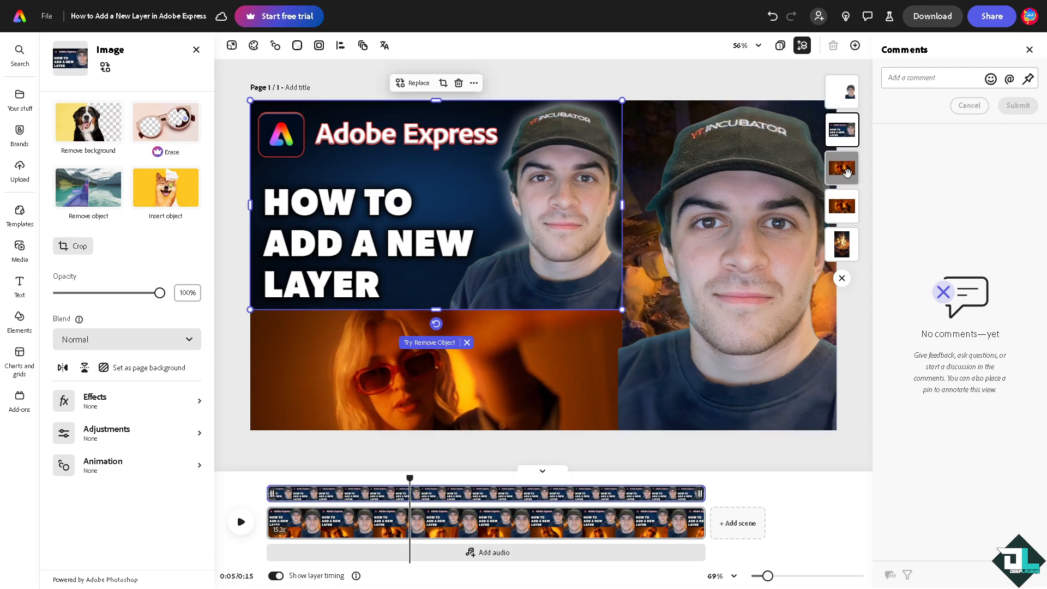
{"action": "left_click", "coordinate": [841, 244]}
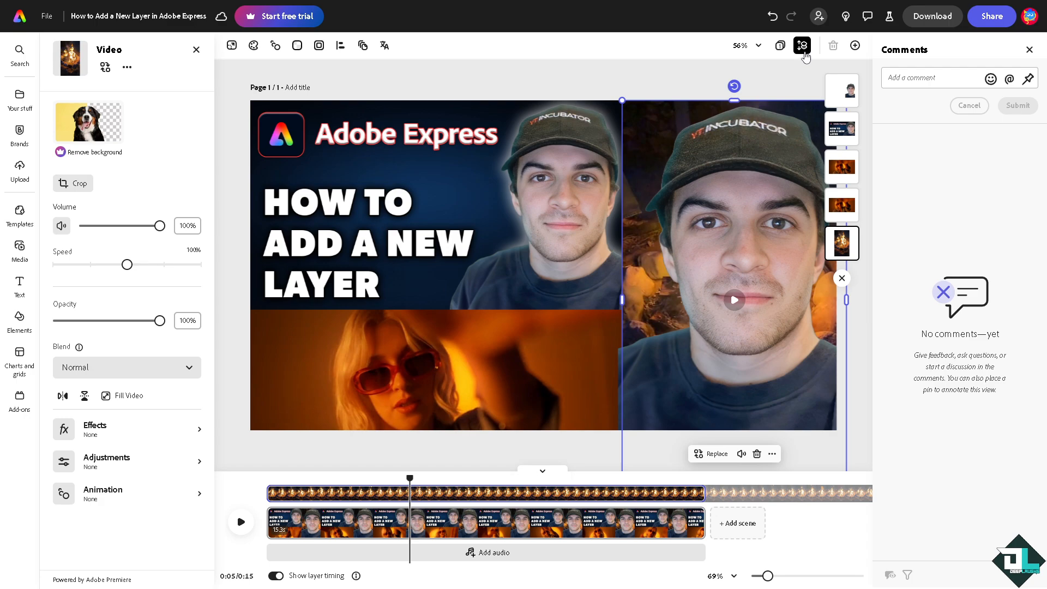
{"action": "mouse_move", "coordinate": [654, 87]}
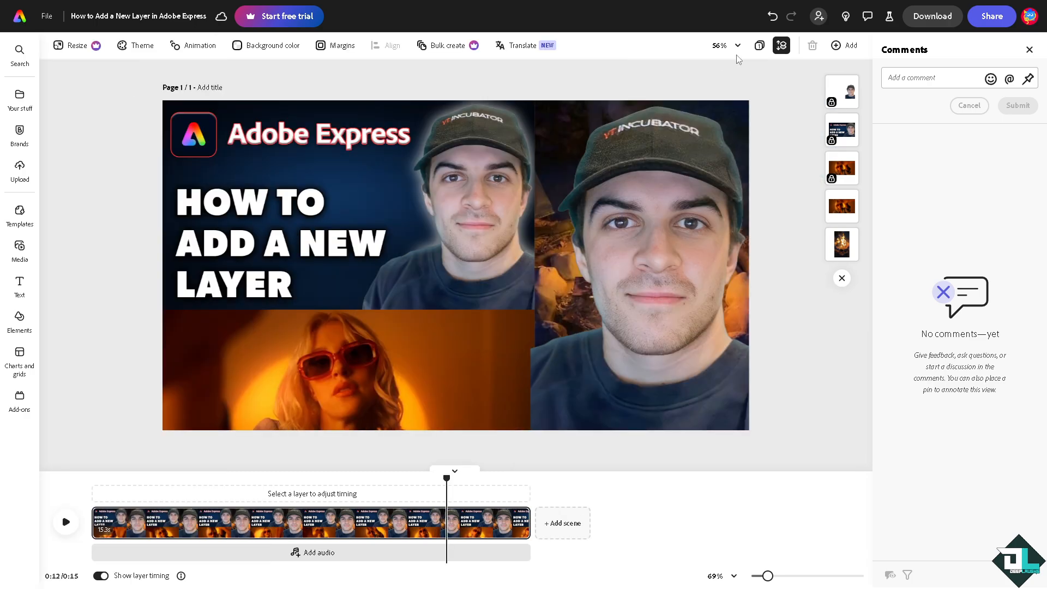
{"action": "left_click", "coordinate": [931, 16]}
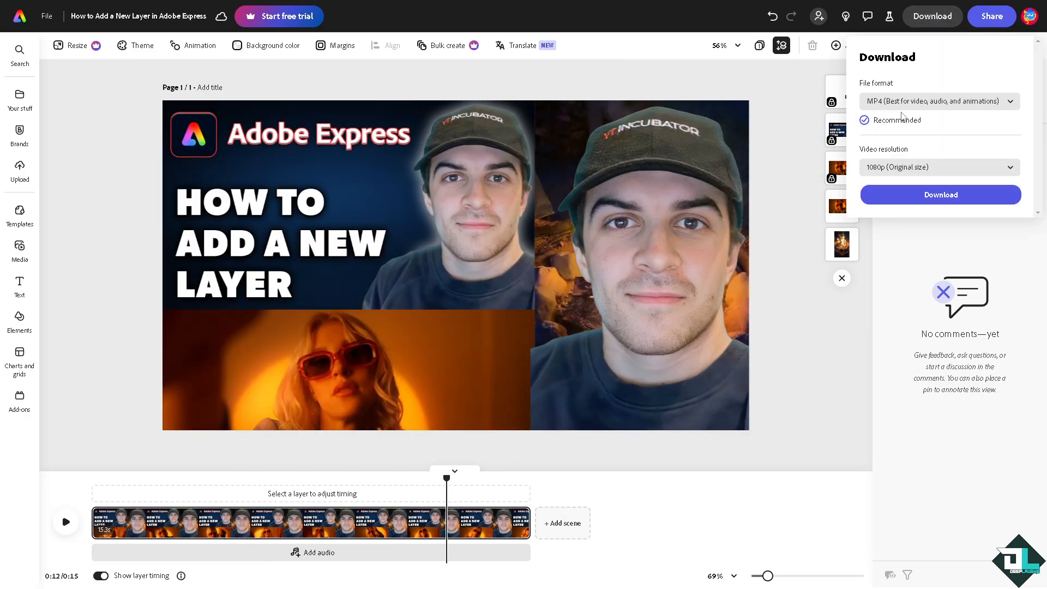
{"action": "left_click", "coordinate": [938, 101]}
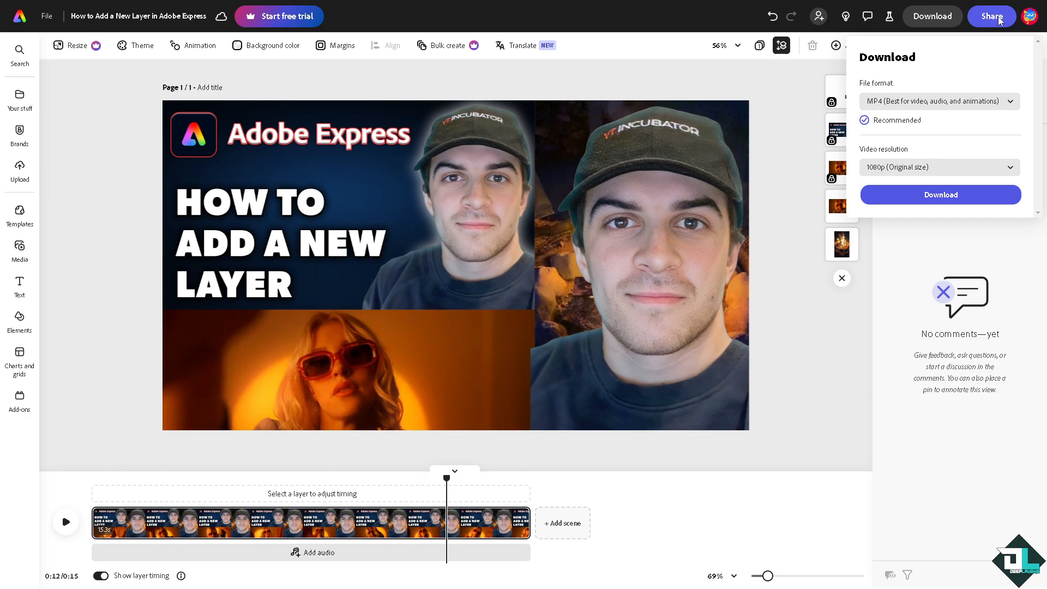
{"action": "left_click", "coordinate": [867, 16]}
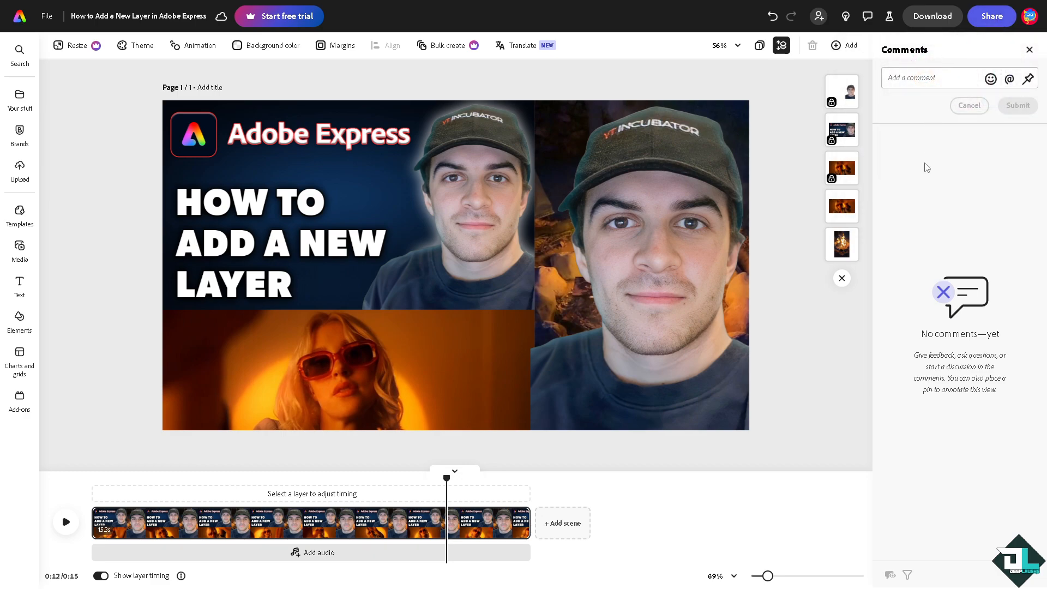
{"action": "left_click", "coordinate": [992, 16]}
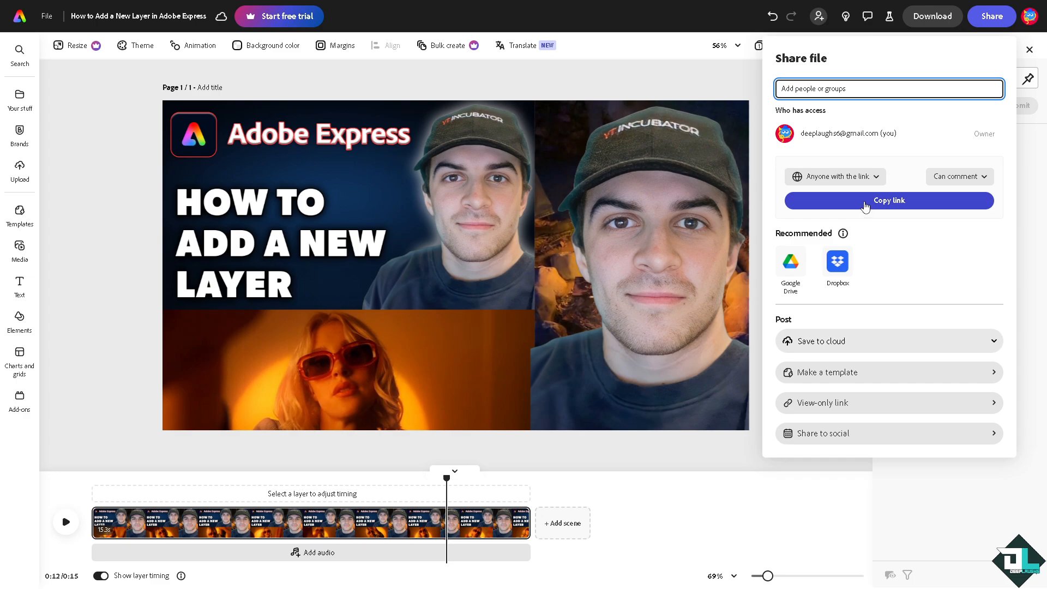
{"action": "left_click", "coordinate": [866, 16]}
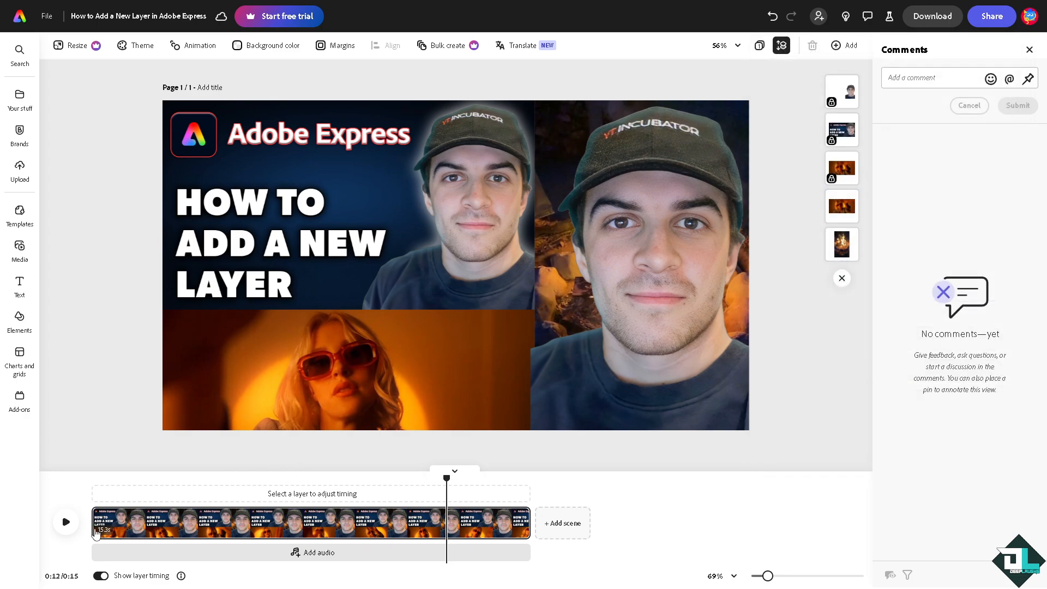
{"action": "left_click", "coordinate": [65, 522]}
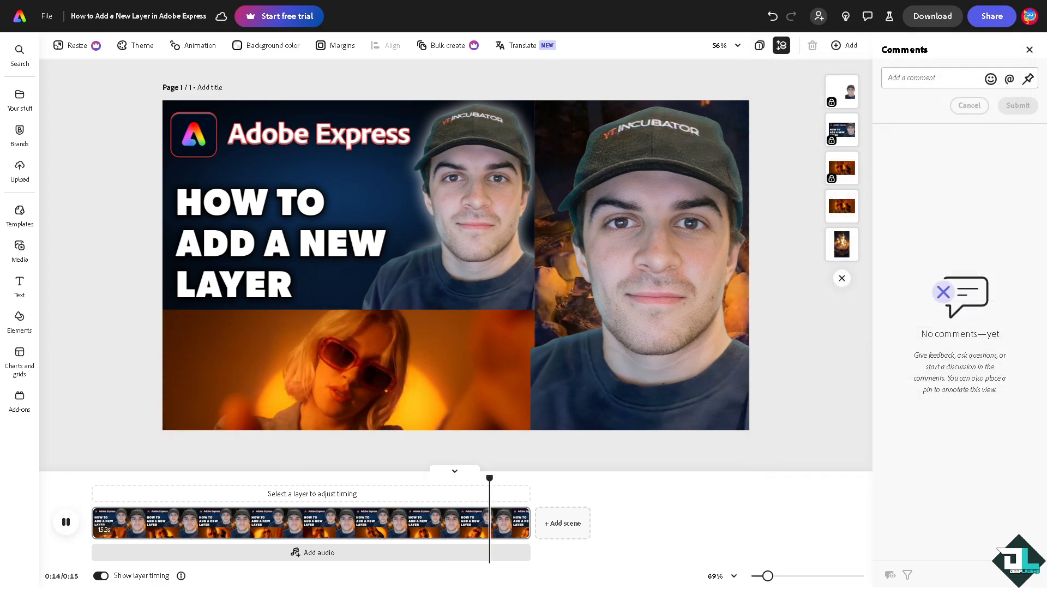
{"action": "left_click", "coordinate": [65, 521]}
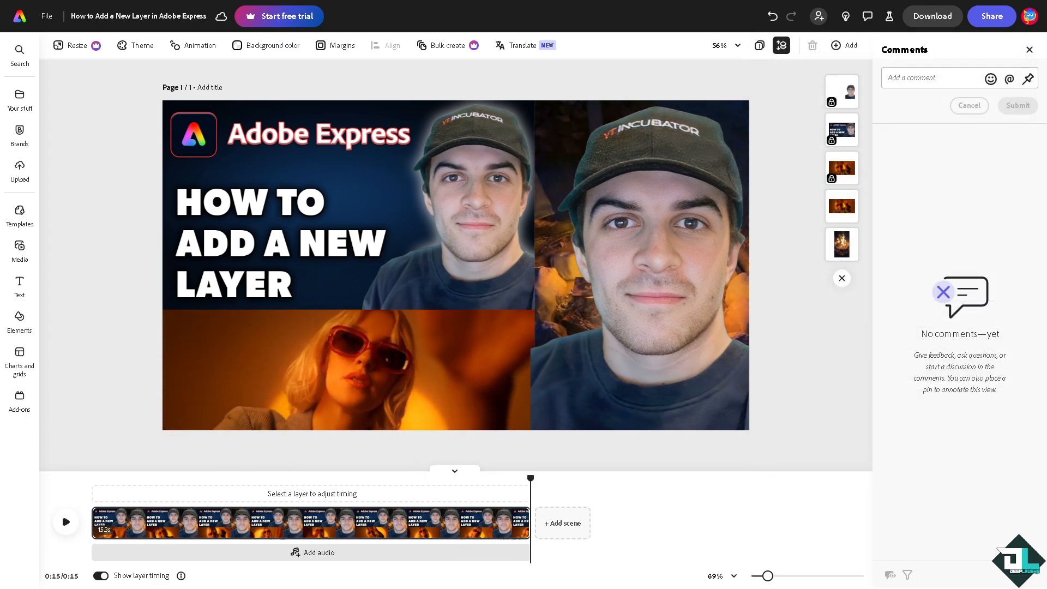